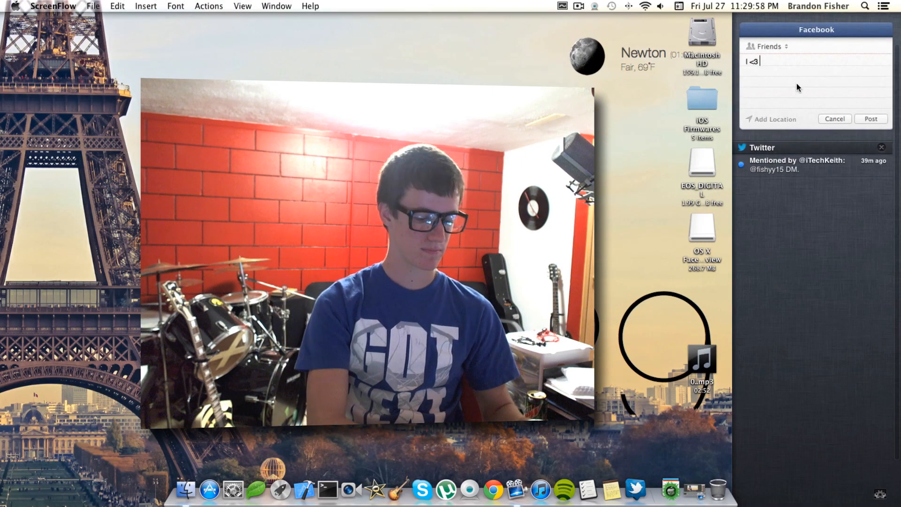
# - Finish the Facebook post text with 'turtles. :)' in the Notification Center widget
pyautogui.write('turtles. :)')
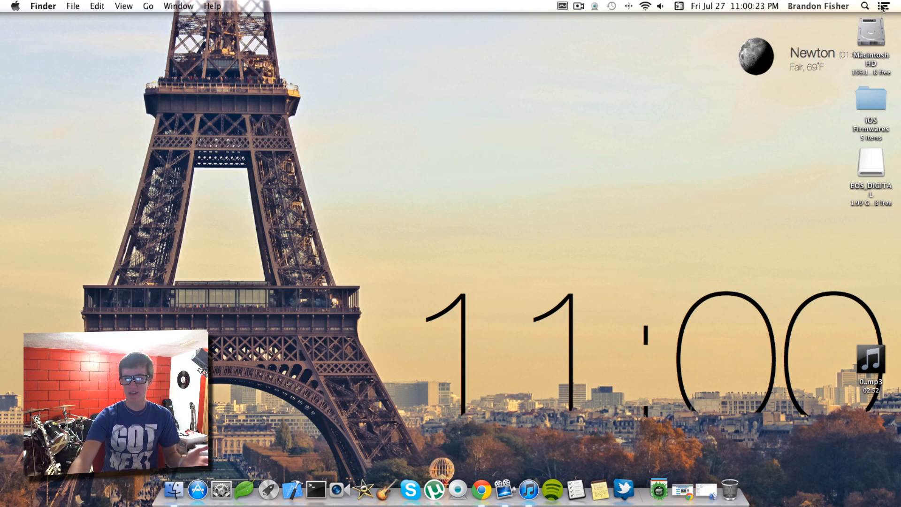
pyautogui.click(884, 7)
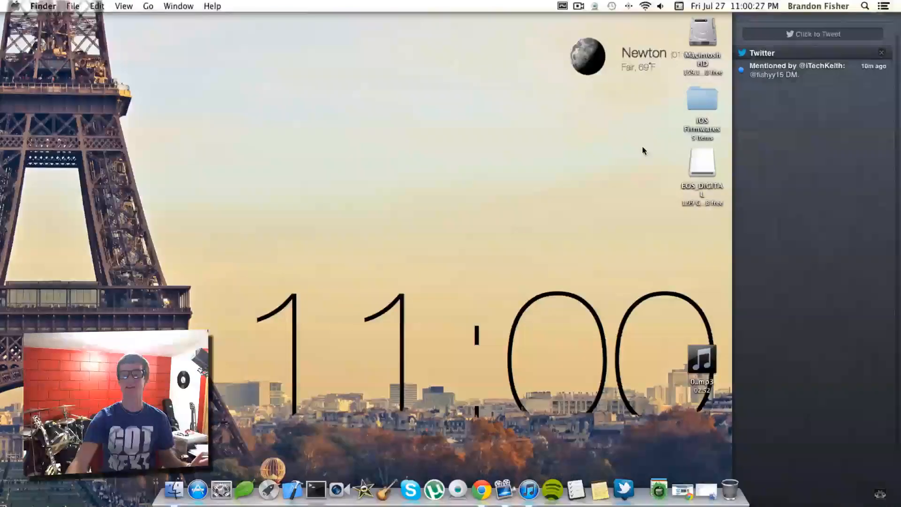
pyautogui.click(882, 53)
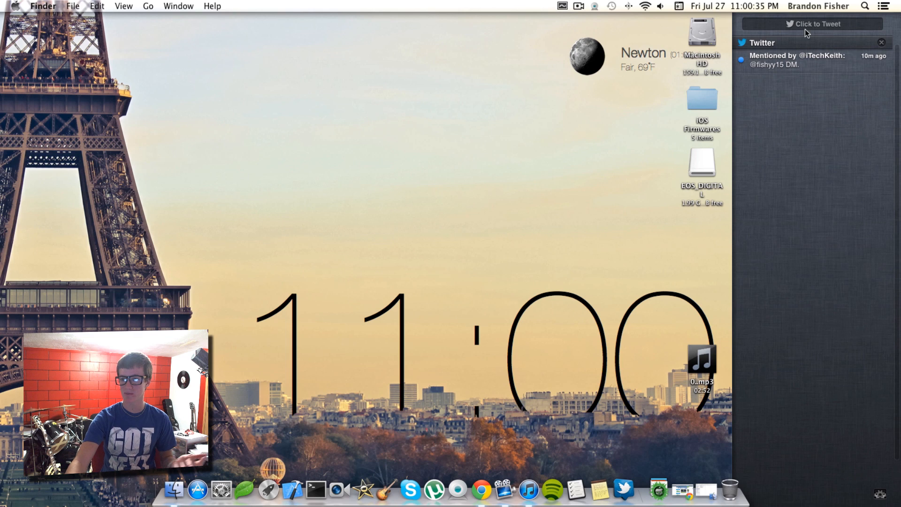
pyautogui.click(812, 24)
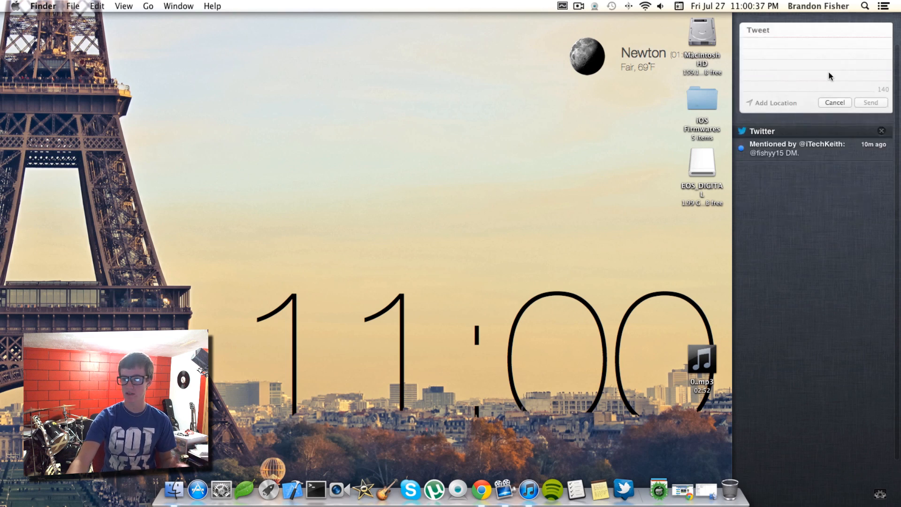
pyautogui.click(833, 103)
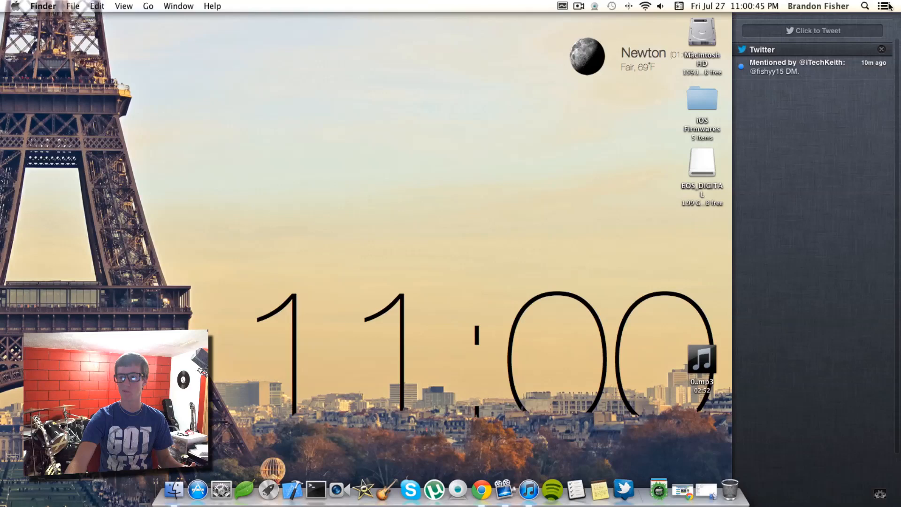
pyautogui.click(887, 7)
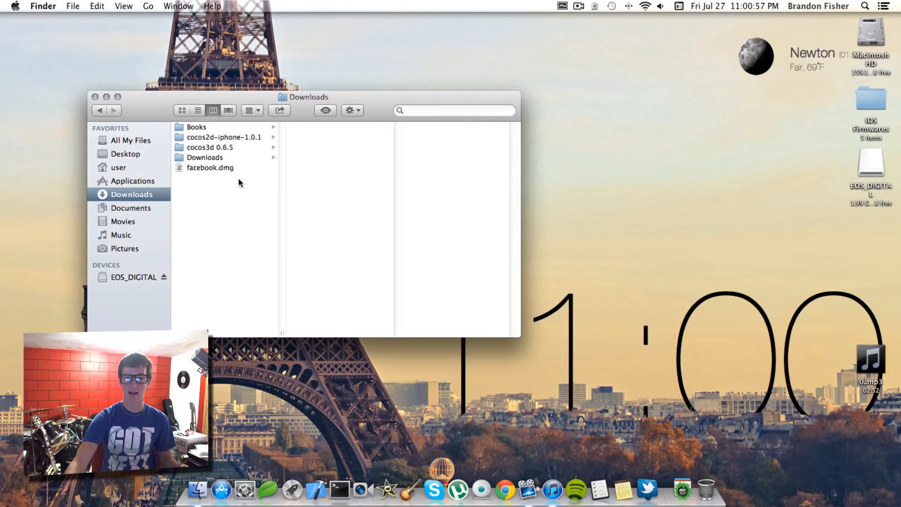
# - Mount facebook.dmg from Downloads and launch OS X Facebook Developer Preview.pkg
pyautogui.click(211, 167)
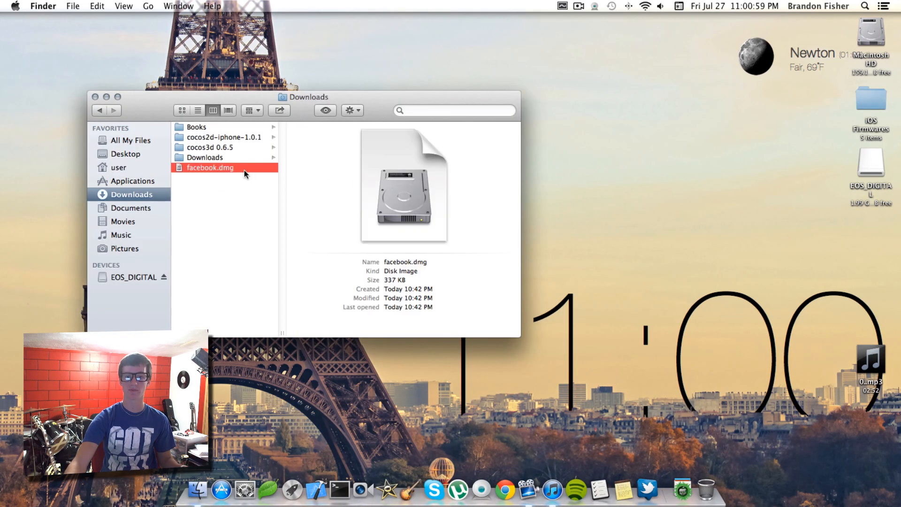
pyautogui.doubleClick(210, 167)
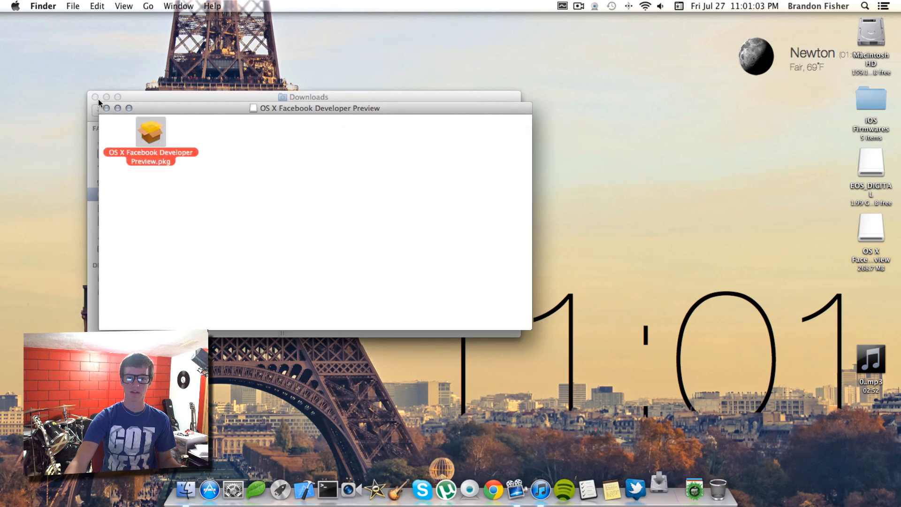
pyautogui.doubleClick(150, 132)
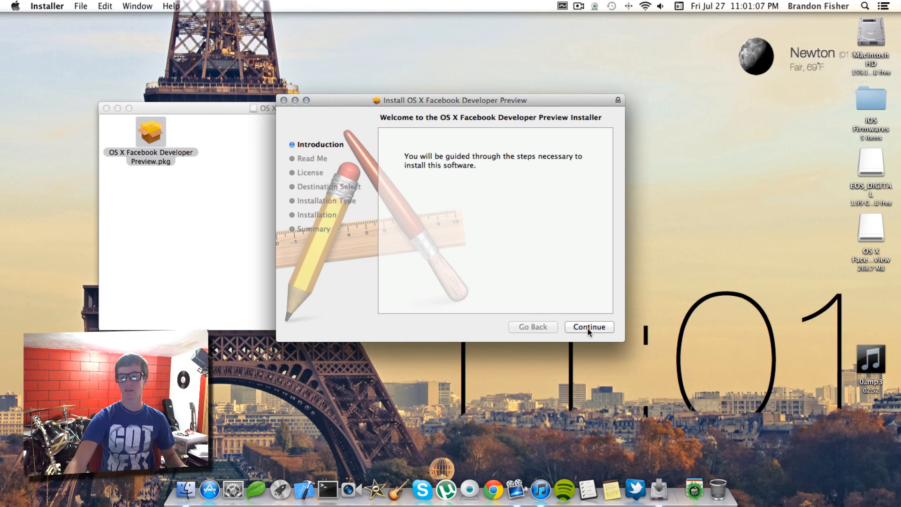
# - Run the installer through license agreement, standard install on Macintosh HD and password authorization
pyautogui.click(589, 326)
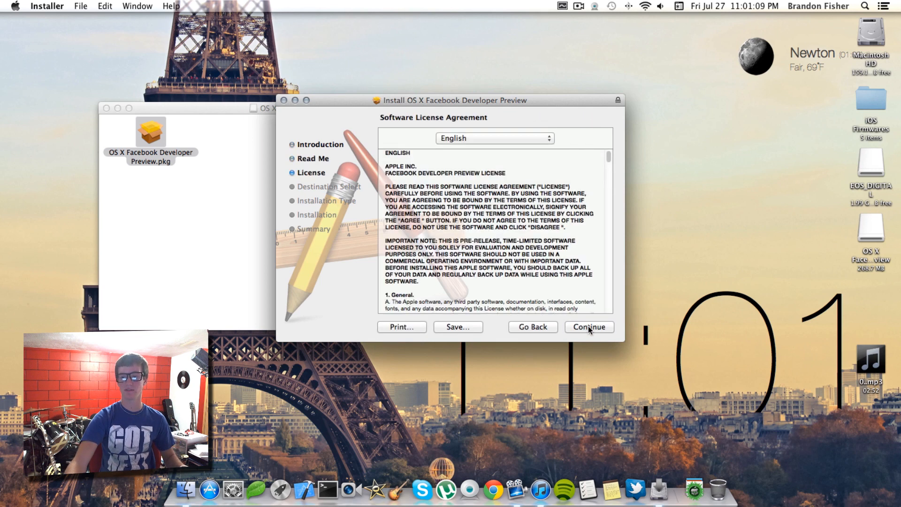
pyautogui.click(588, 327)
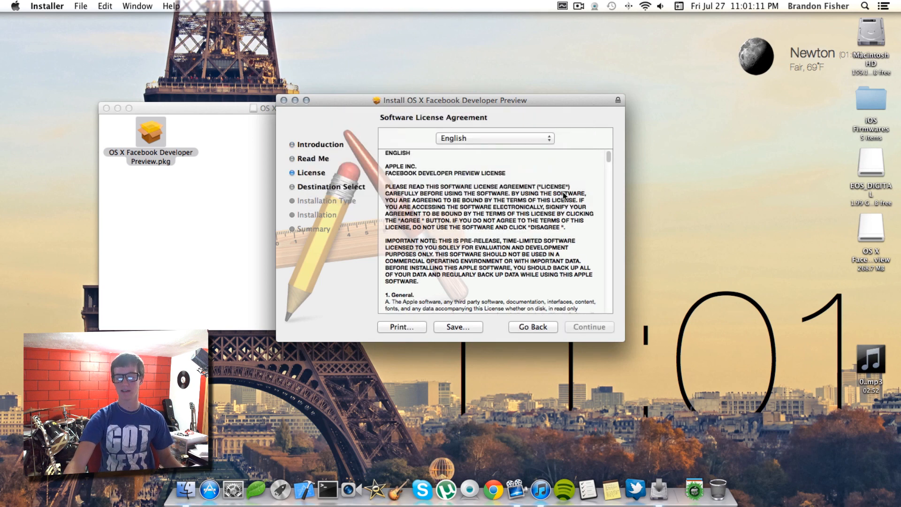
pyautogui.click(589, 327)
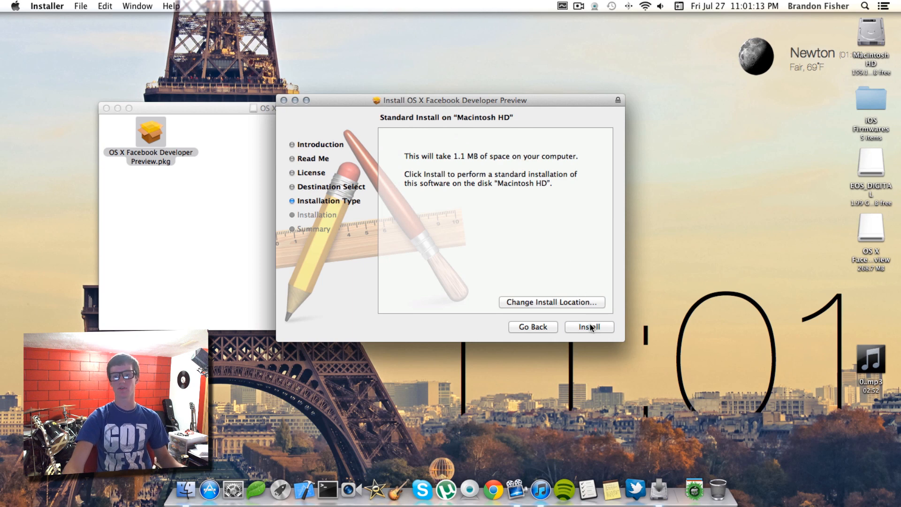
pyautogui.click(588, 327)
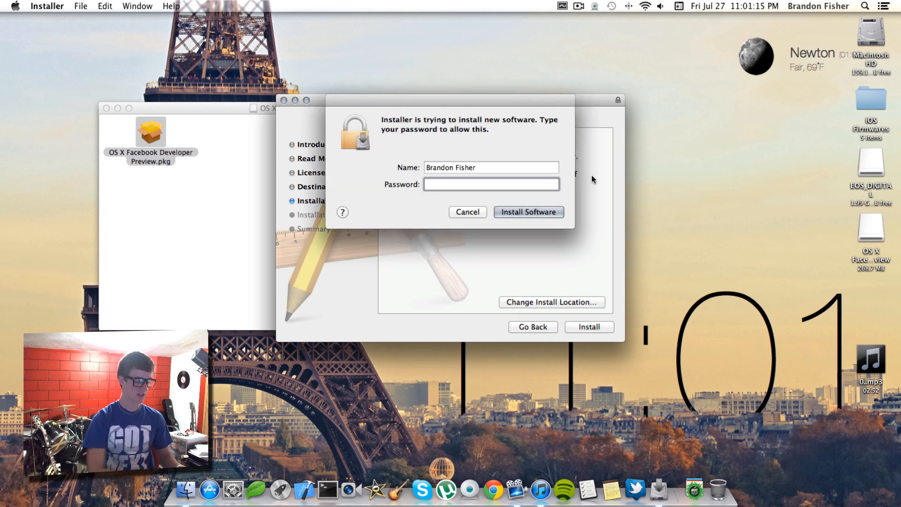
pyautogui.click(527, 211)
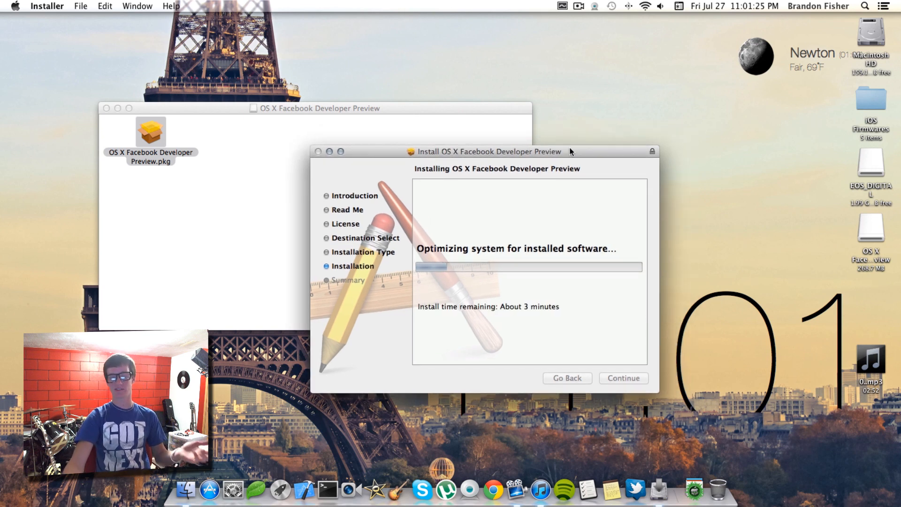
pyautogui.moveTo(488, 151); pyautogui.dragTo(590, 173)
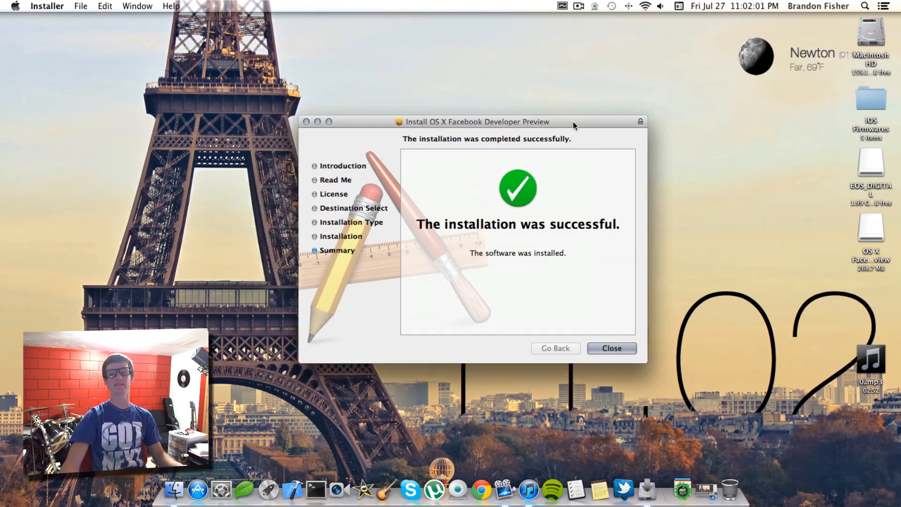
# - Close the installer and reach Mail, Contacts & Calendars via a Spotlight search for 'mail'
pyautogui.click(611, 349)
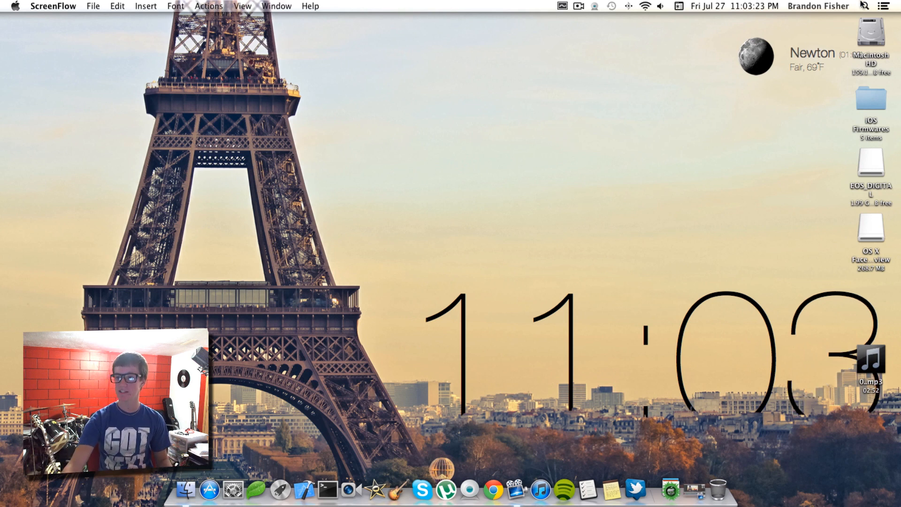
pyautogui.click(865, 7)
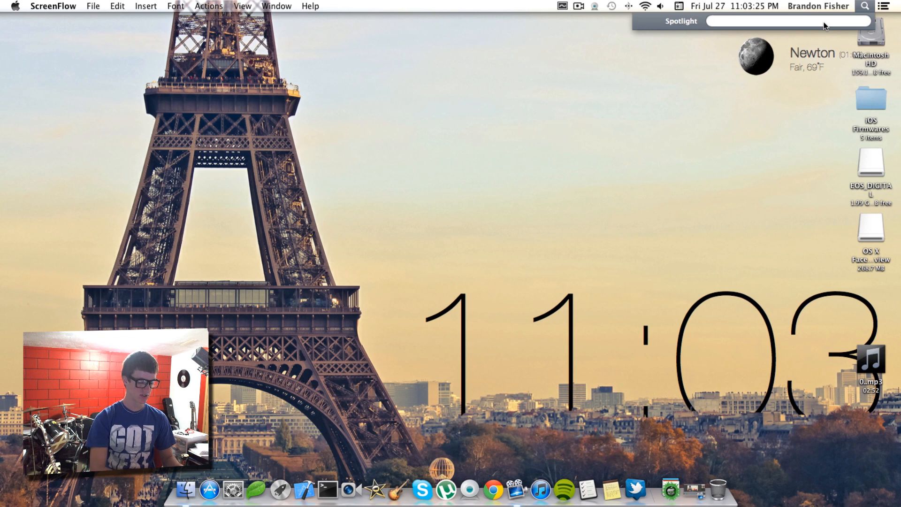
pyautogui.write('mail')
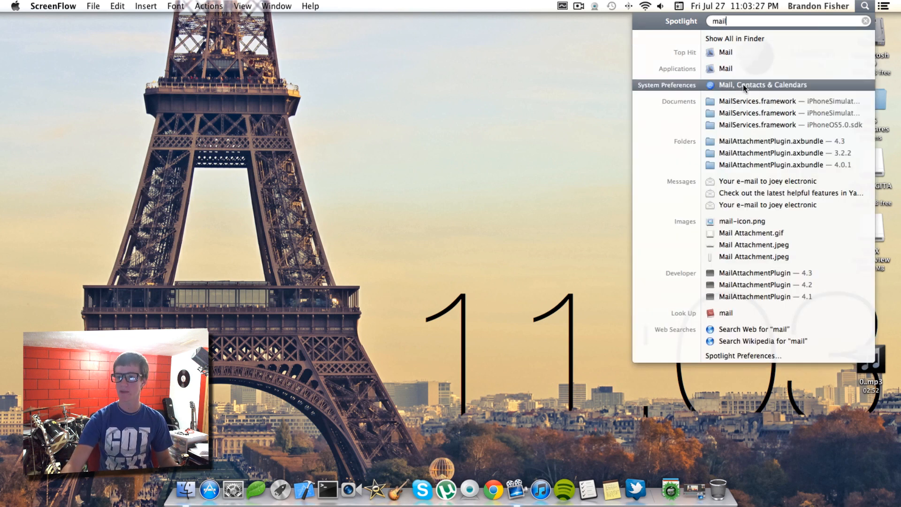
pyautogui.click(762, 84)
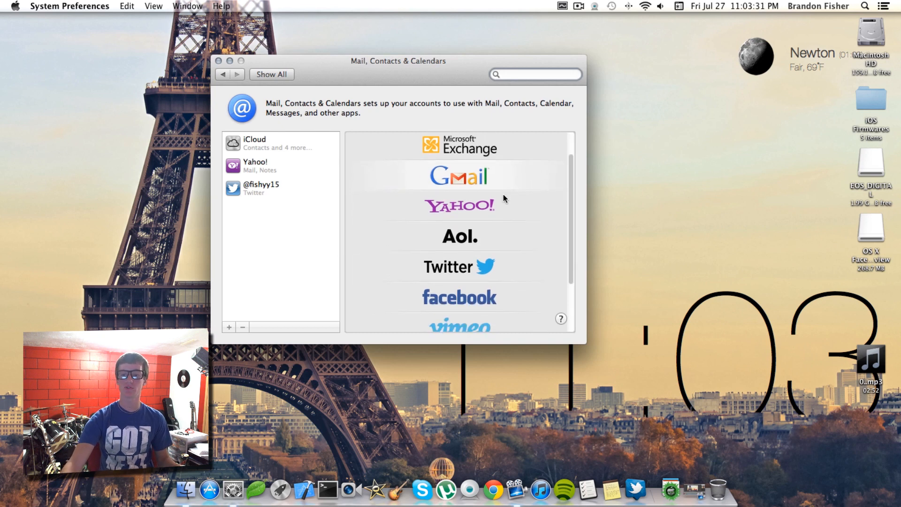
# - Add a Facebook account, submit the login details and approve signing in on this Mac
pyautogui.scroll(-3)
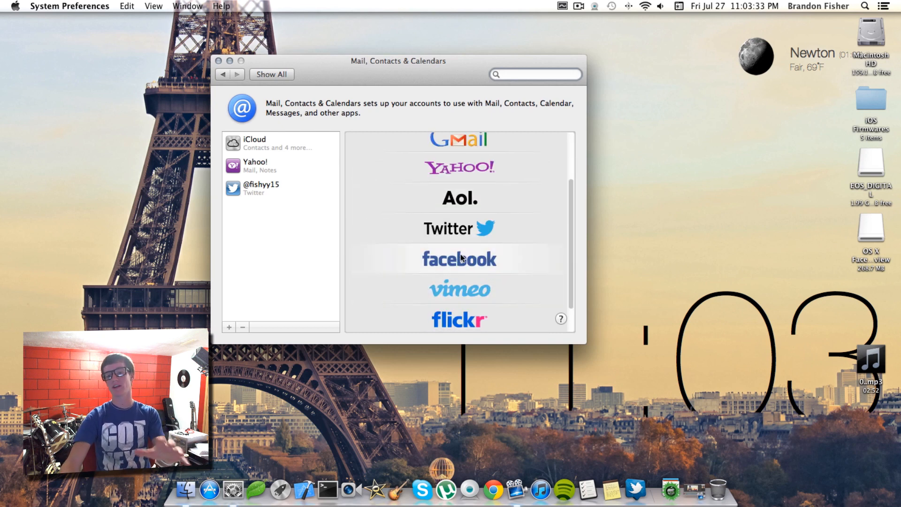
pyautogui.click(459, 258)
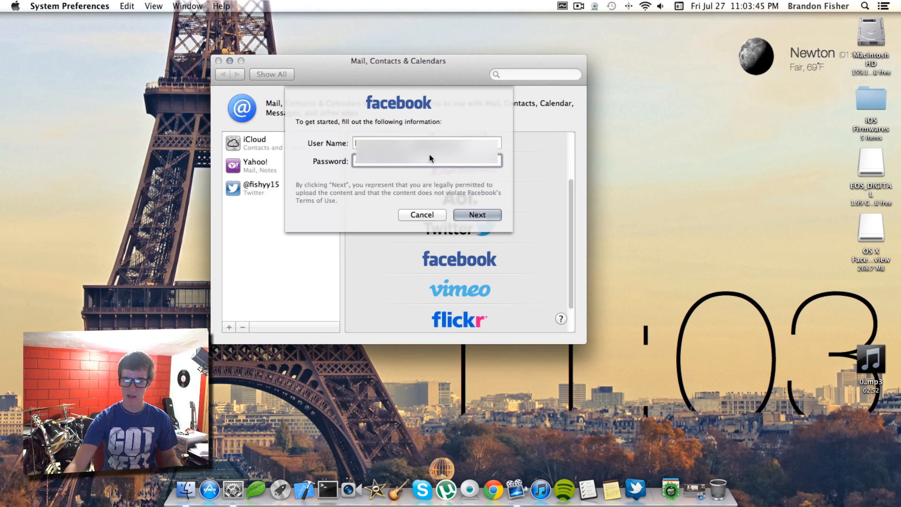
pyautogui.click(477, 214)
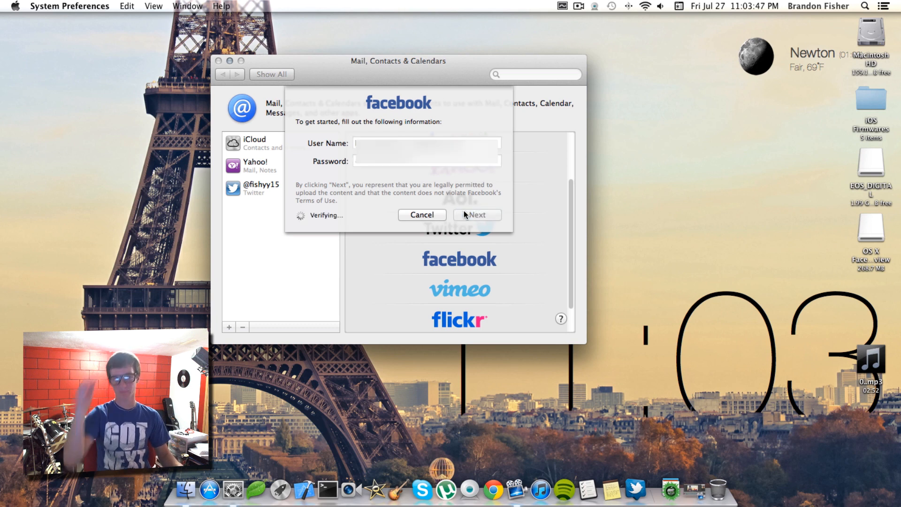
pyautogui.click(477, 214)
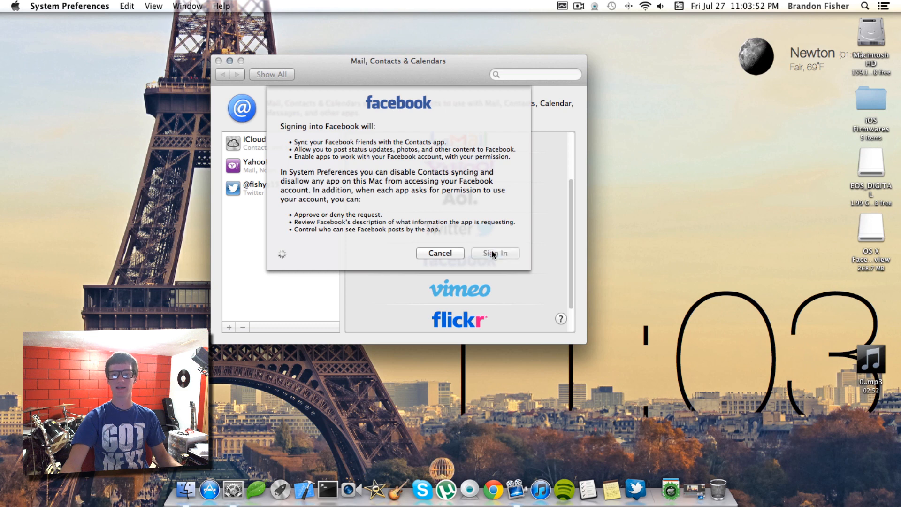
pyautogui.click(495, 252)
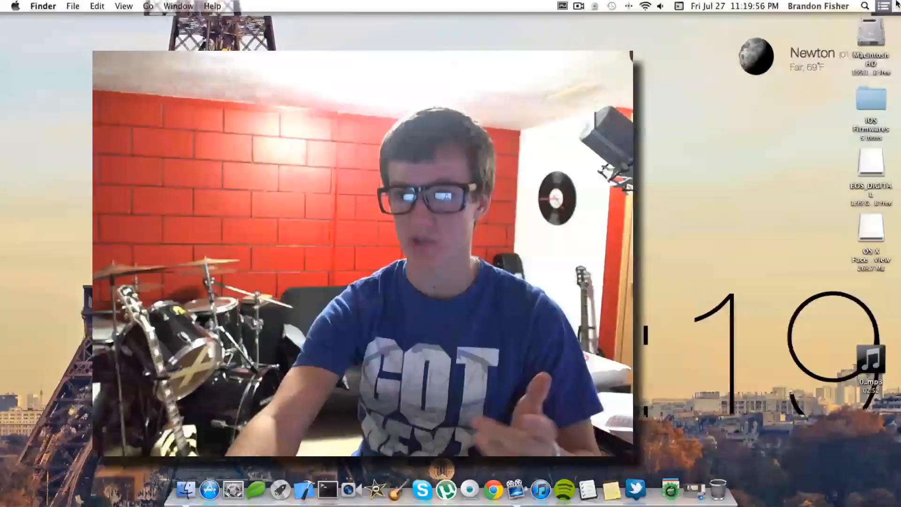
# - Draft a Facebook post reading 'Hey whassssup making a video' in Notification Center
pyautogui.click(887, 6)
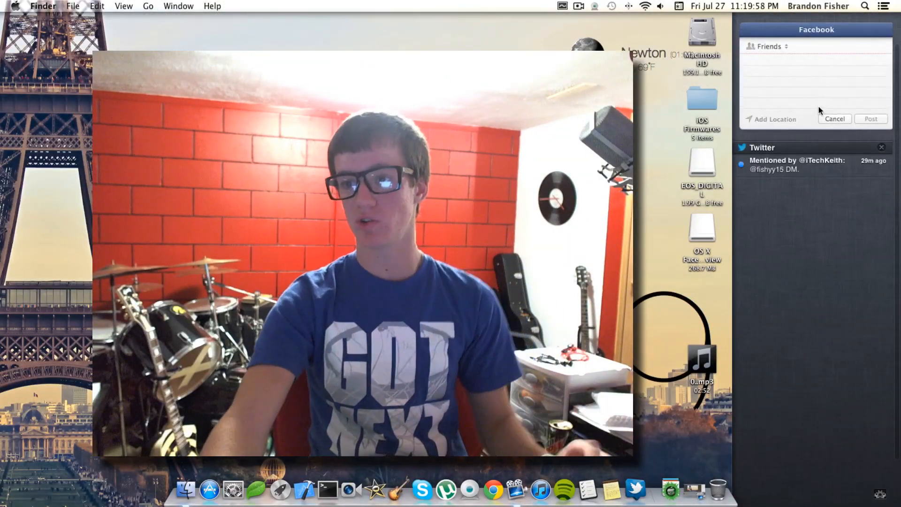
pyautogui.click(810, 60)
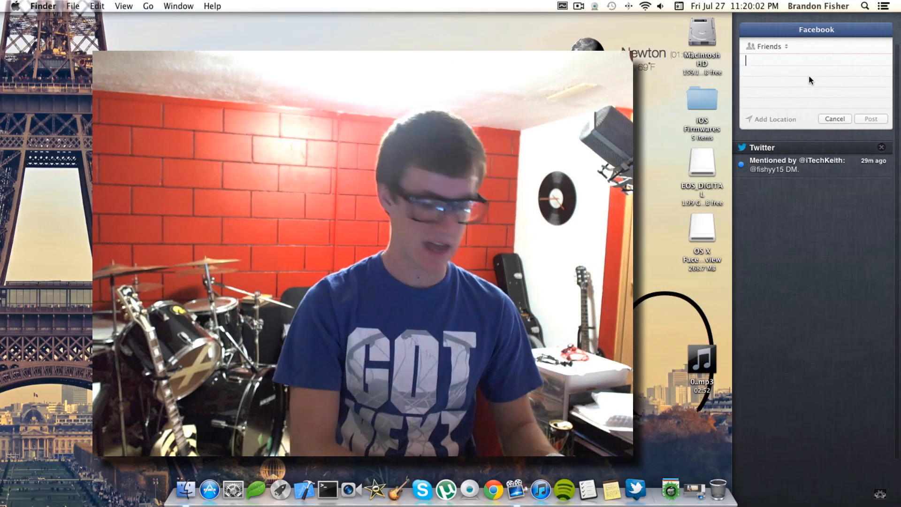
pyautogui.write('Hey whassss')
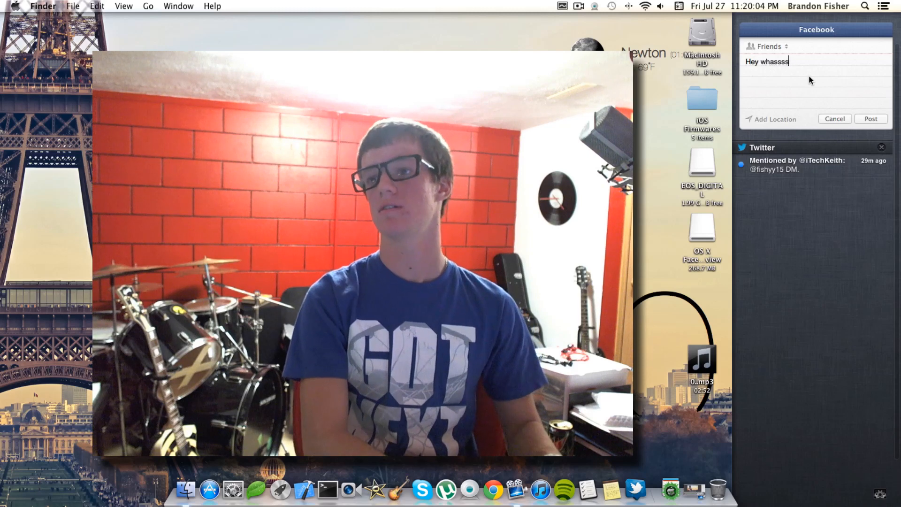
pyautogui.write('sup making a video!')
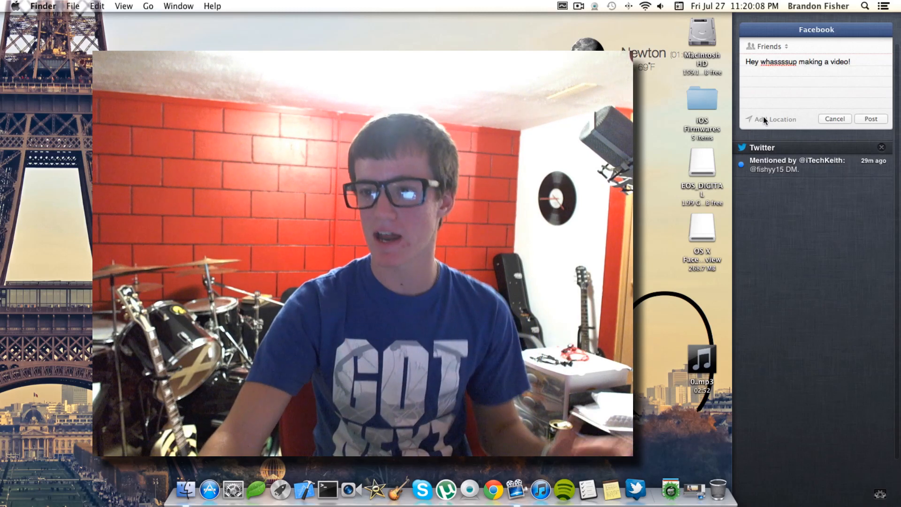
pyautogui.click(774, 120)
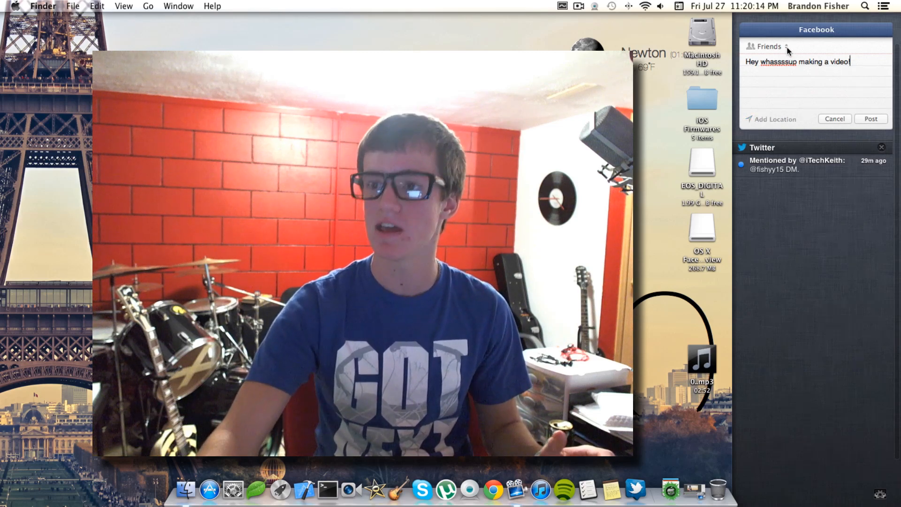
# - Review the audience choices and keep the post shared with Friends
pyautogui.click(769, 46)
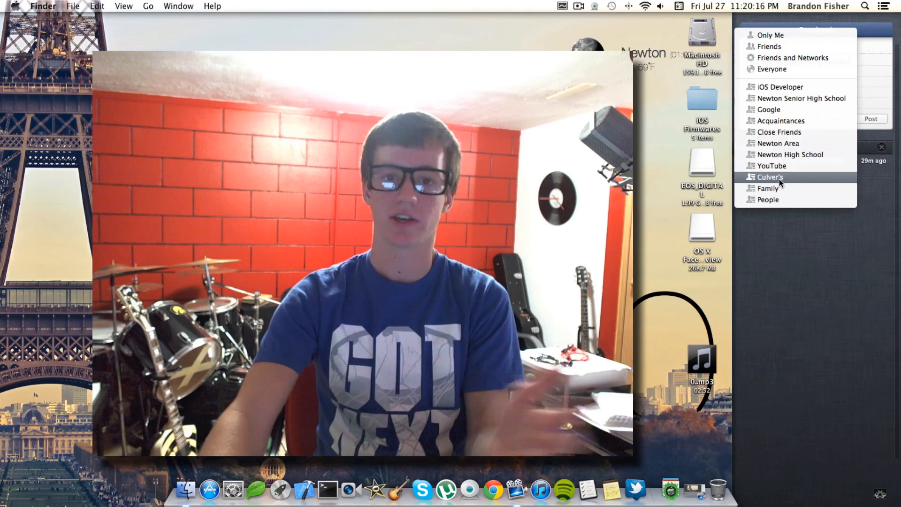
pyautogui.moveTo(770, 35)
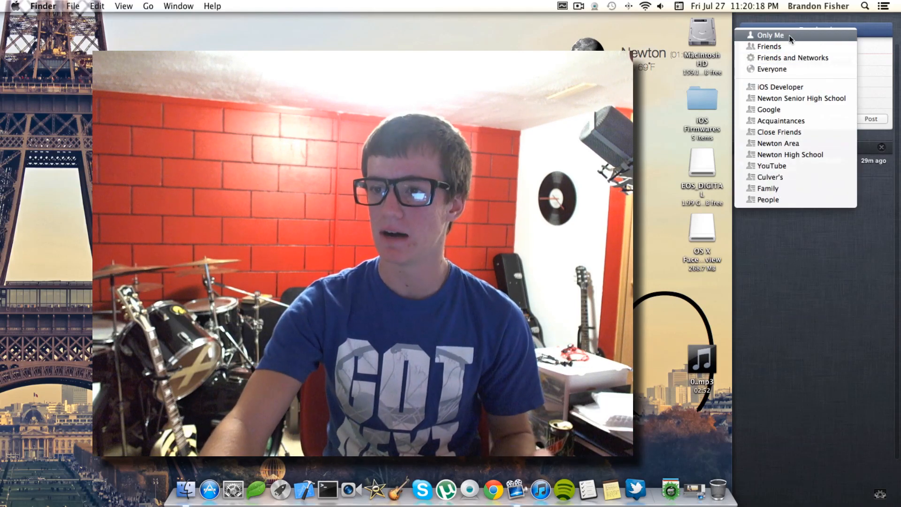
pyautogui.moveTo(880, 78)
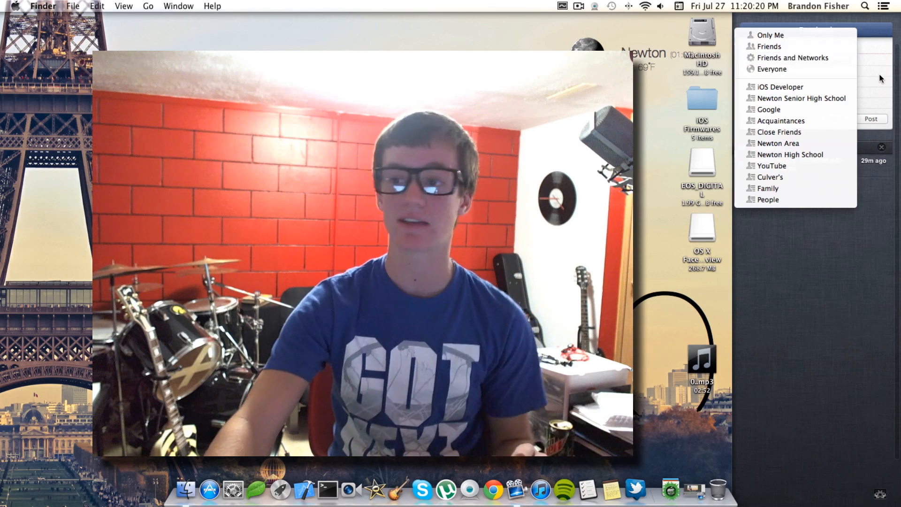
pyautogui.click(768, 46)
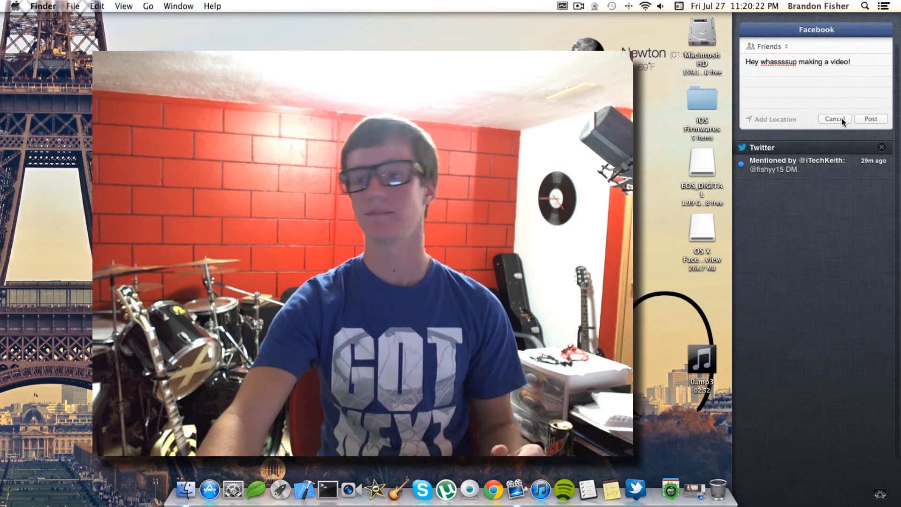